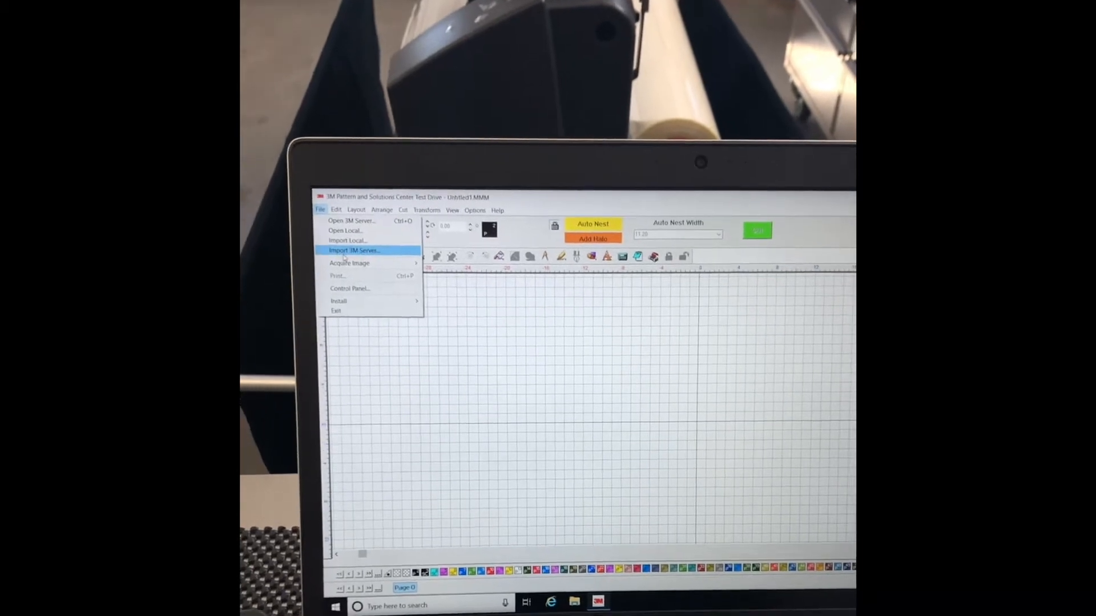
Launch the Cutting Device Installation wizard via File > Install > Cutting Devices
left_click(338, 300)
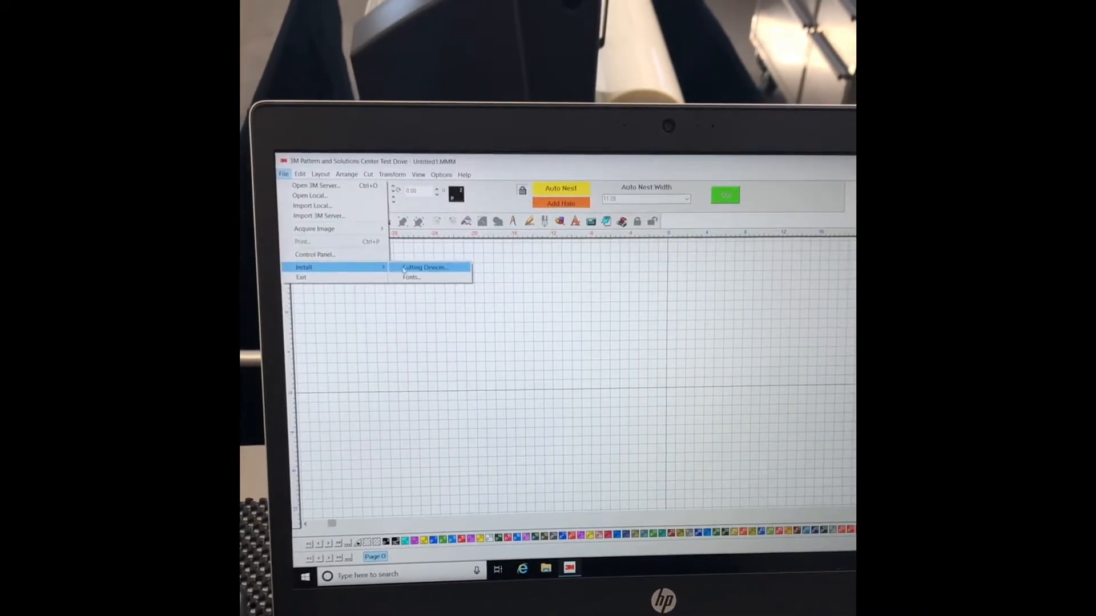
left_click(425, 267)
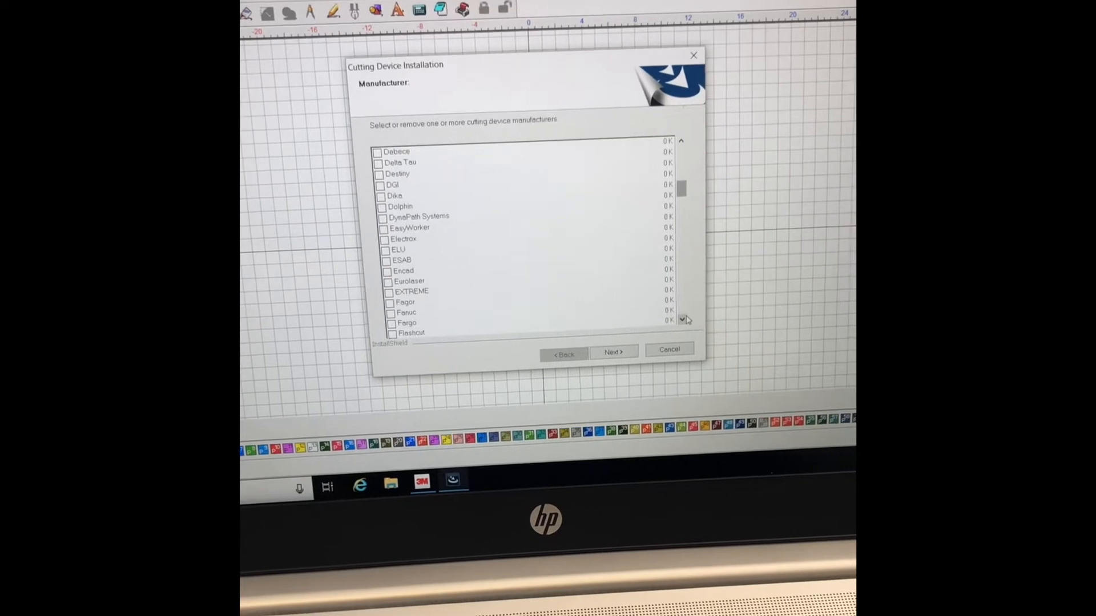
Tick Graphtec in the manufacturer list so it is selected alongside Roland
scroll("down", 3)
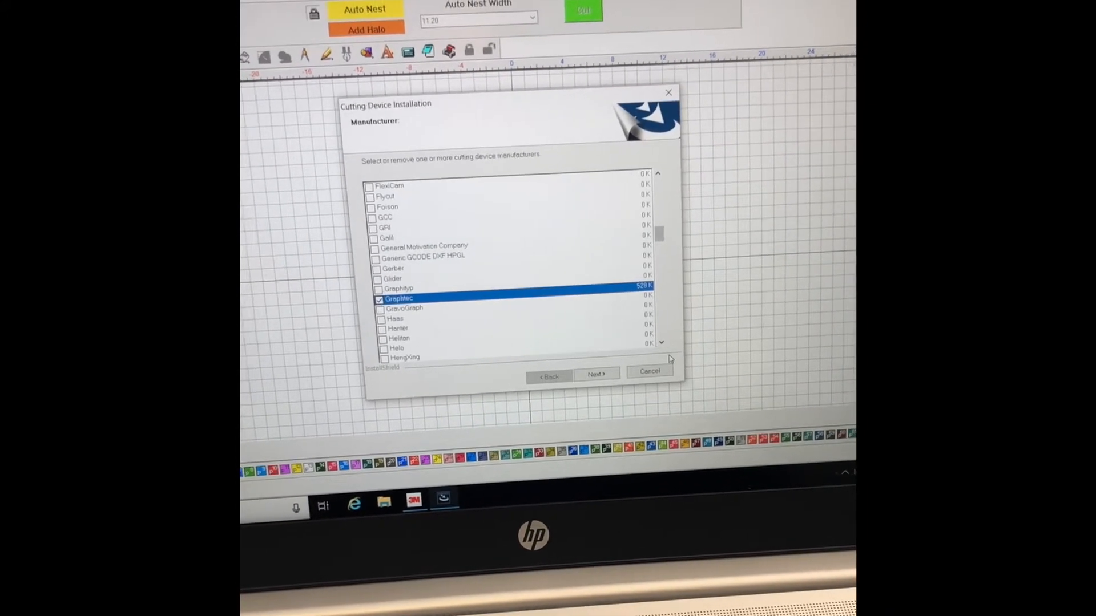
scroll("down", 3)
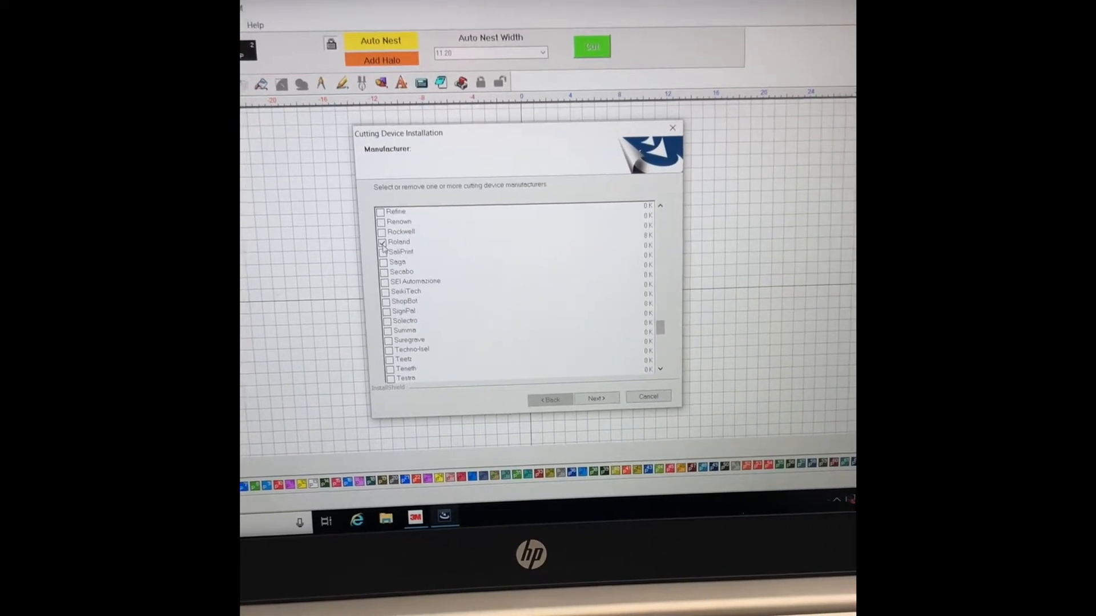
left_click(400, 242)
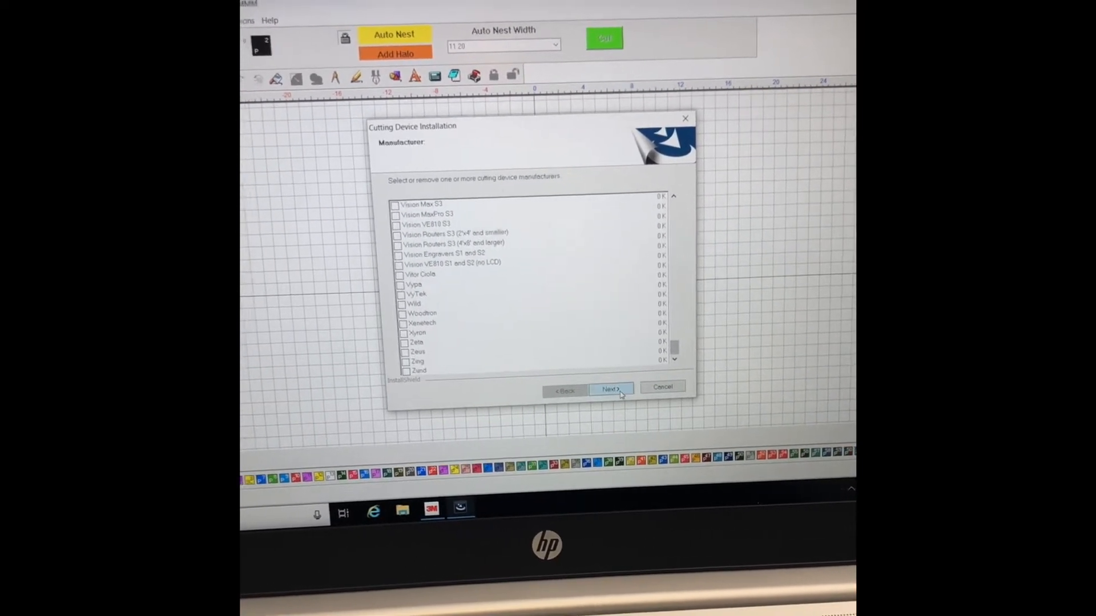
Select the Graphtec FC8600-160 (GPGL) driver and install it, returning to the blank canvas
left_click(609, 388)
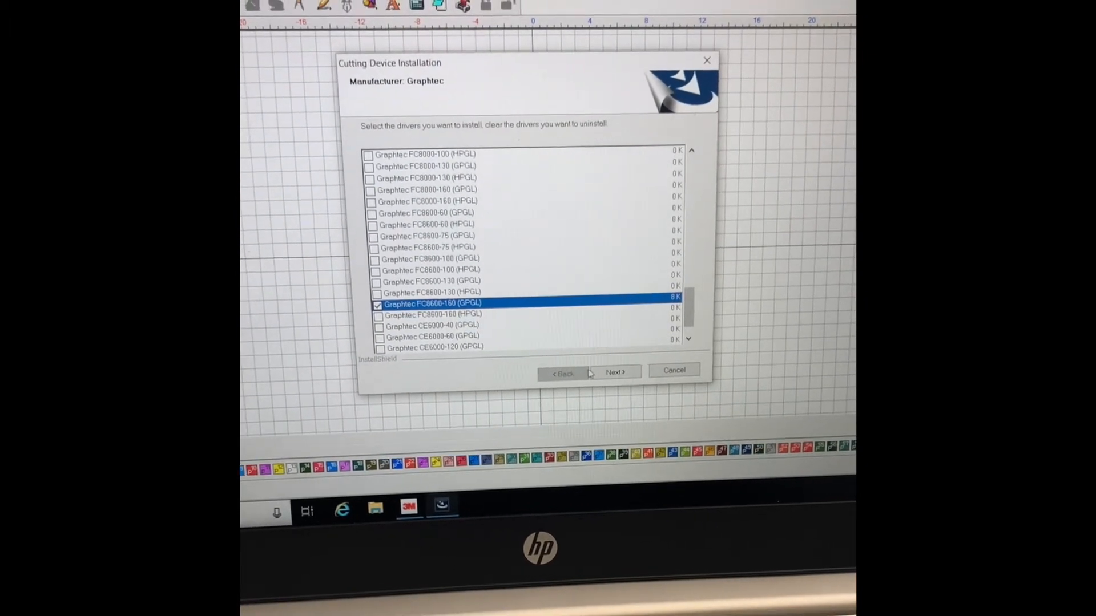
left_click(614, 371)
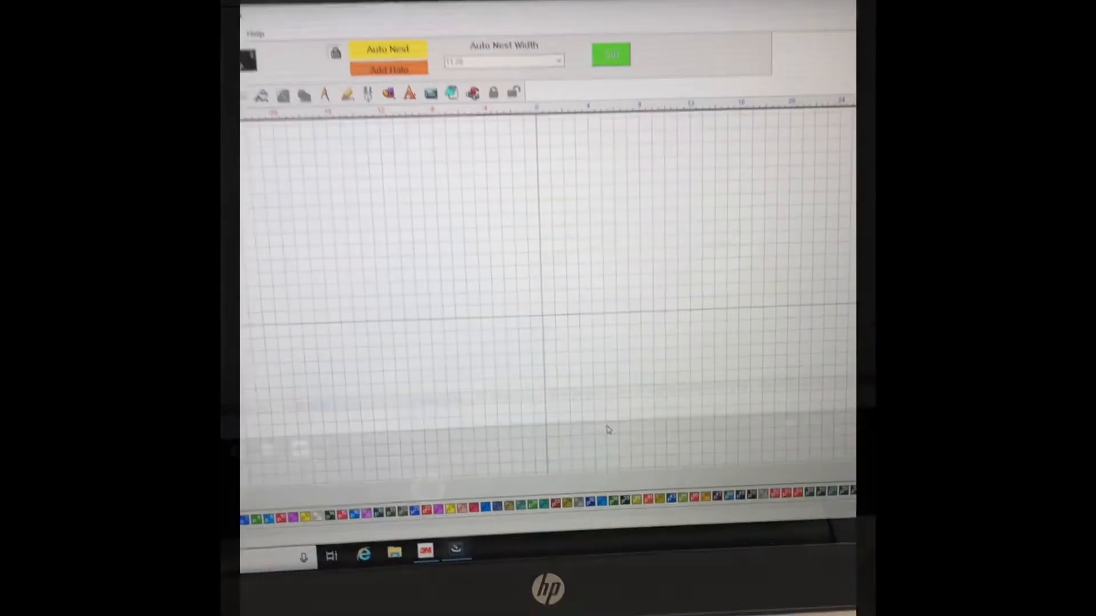